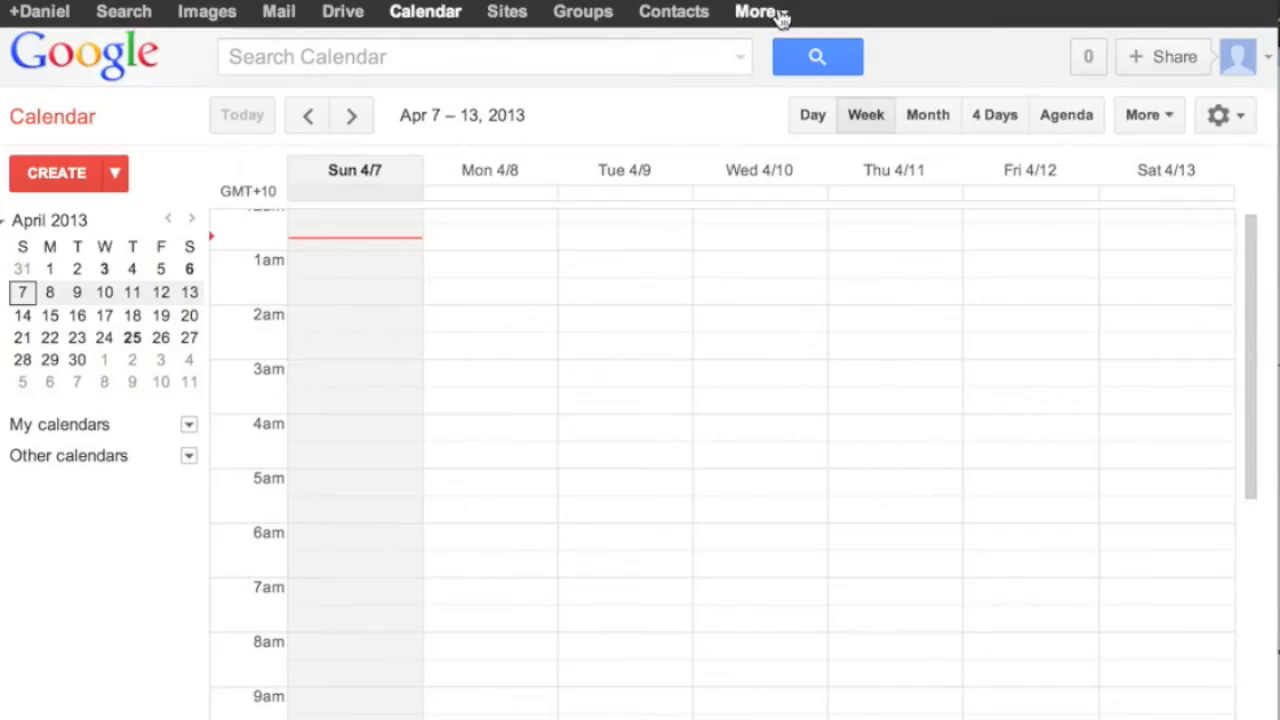
Step: Launch Backchannel Chat from Google Calendar's list of other Google apps
click(757, 12)
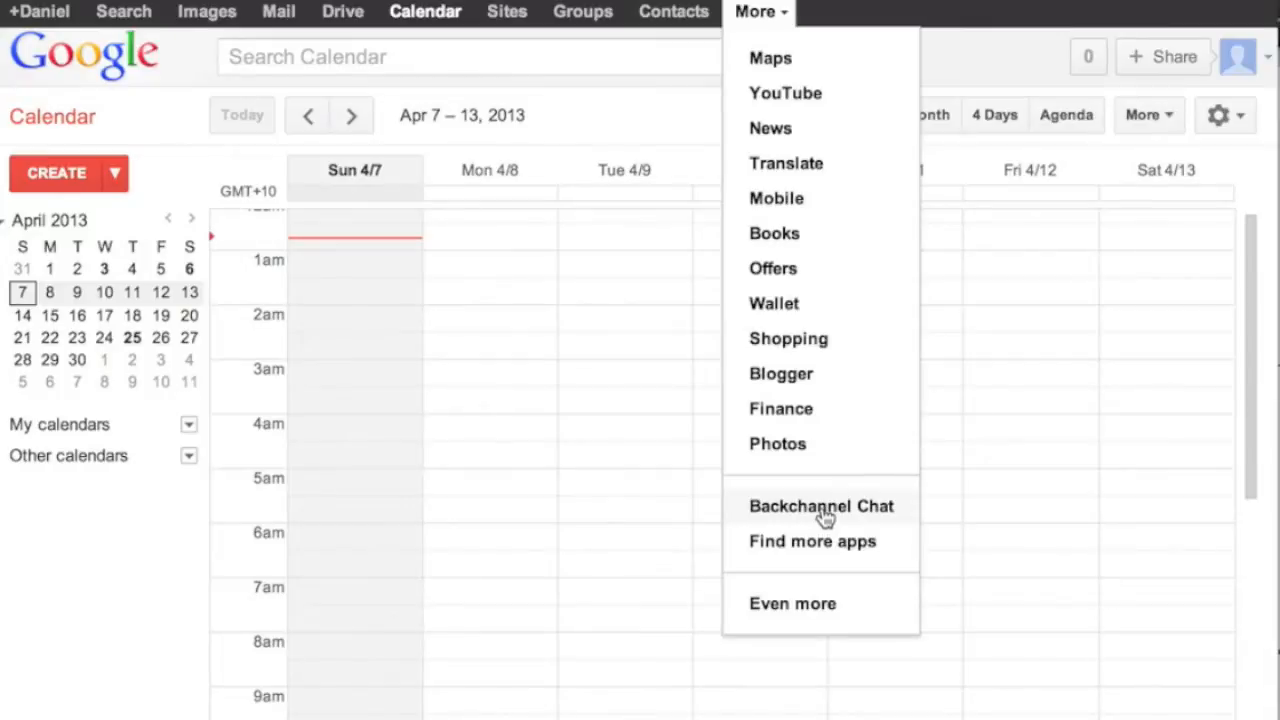
click(820, 505)
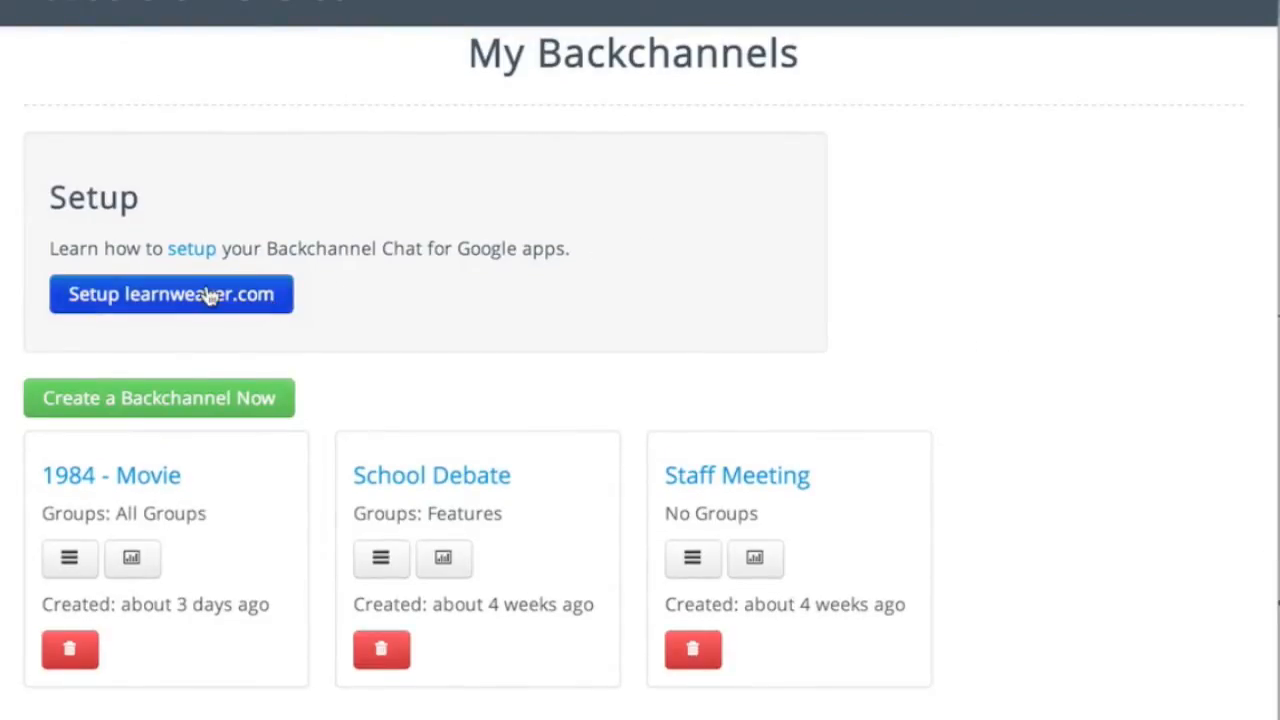
Step: Show the learnweaver.com Select Teachers / Moderators Groups setup page and scroll it
click(171, 293)
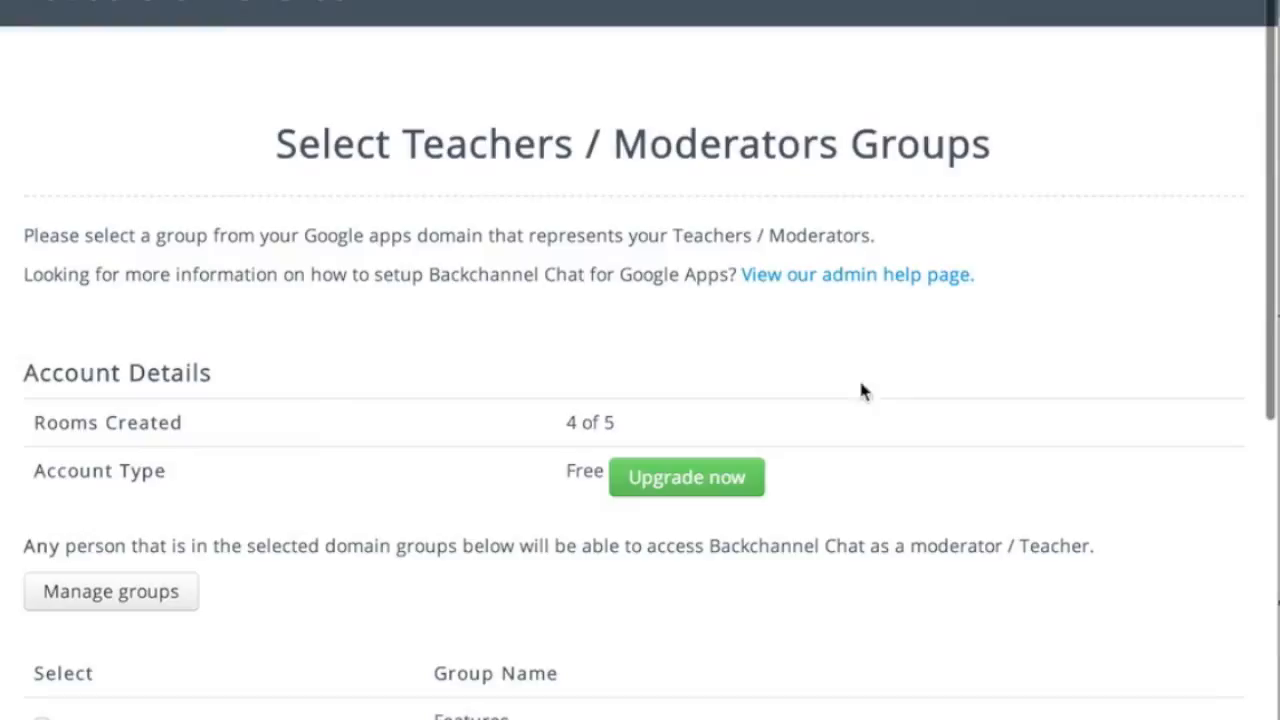
scroll(down, 3)
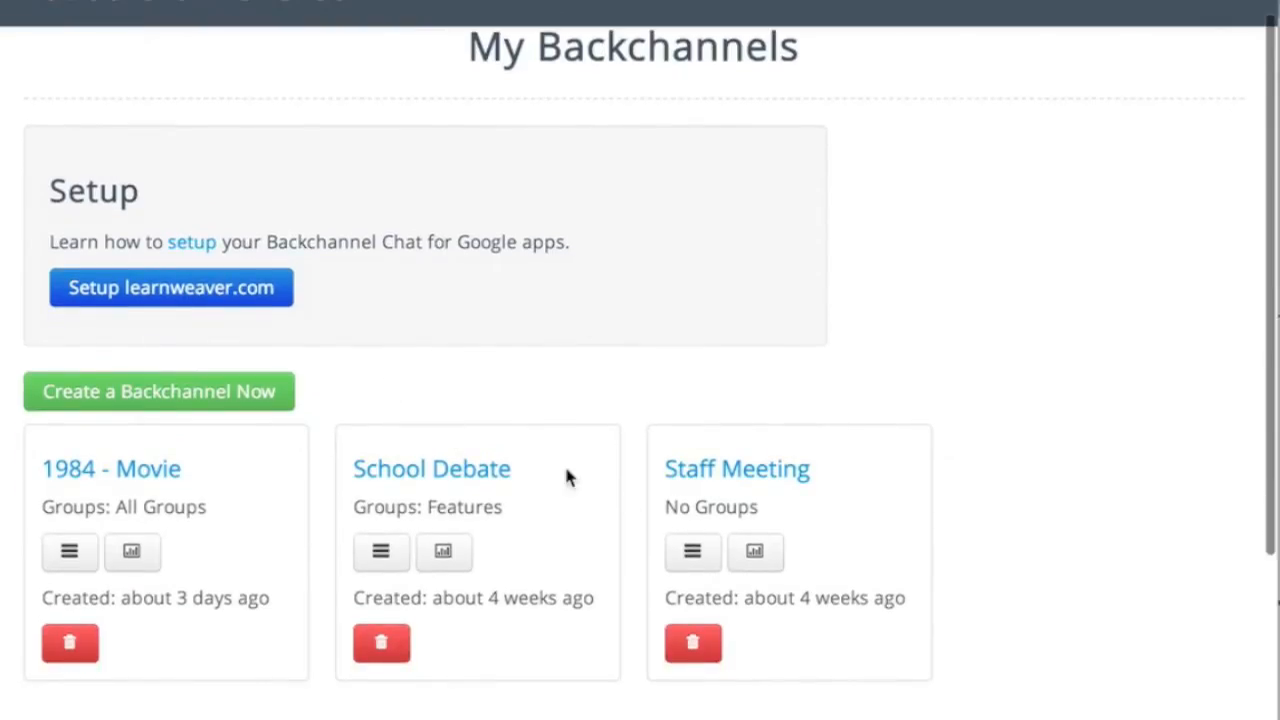
mouse_move(755, 552)
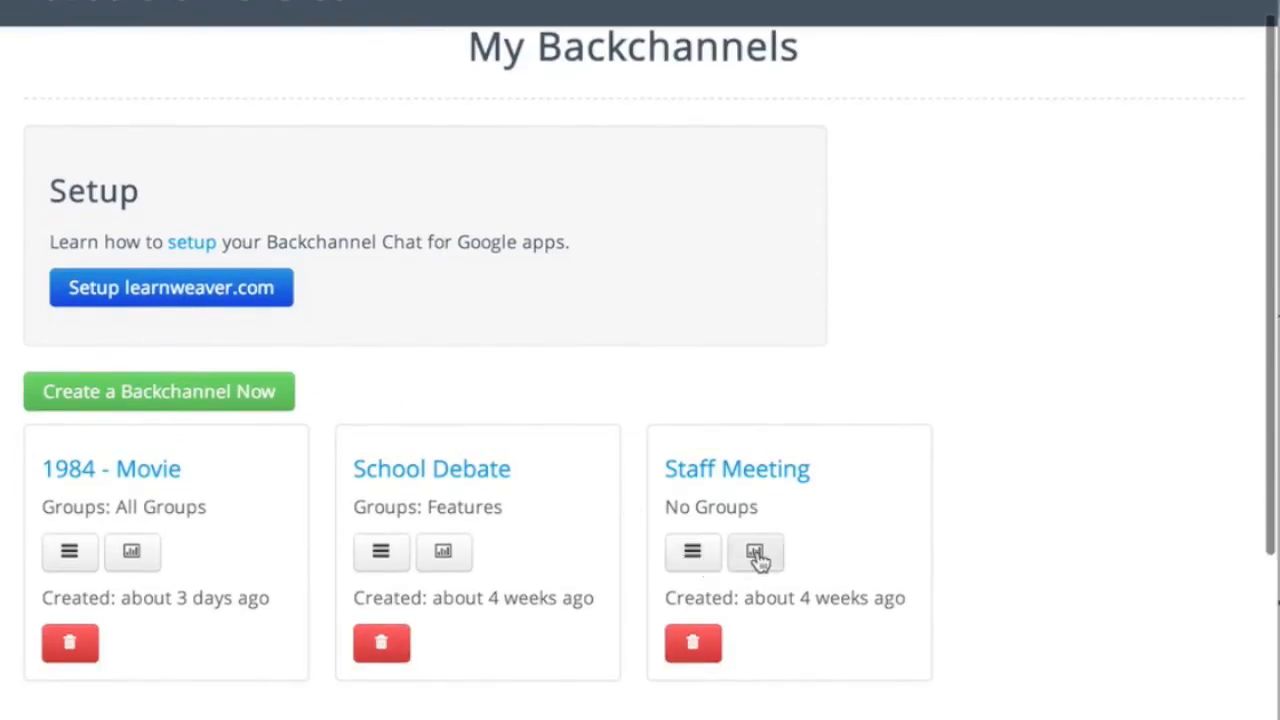
Step: View Staff Meeting statistics and the single participant's two messages
click(755, 552)
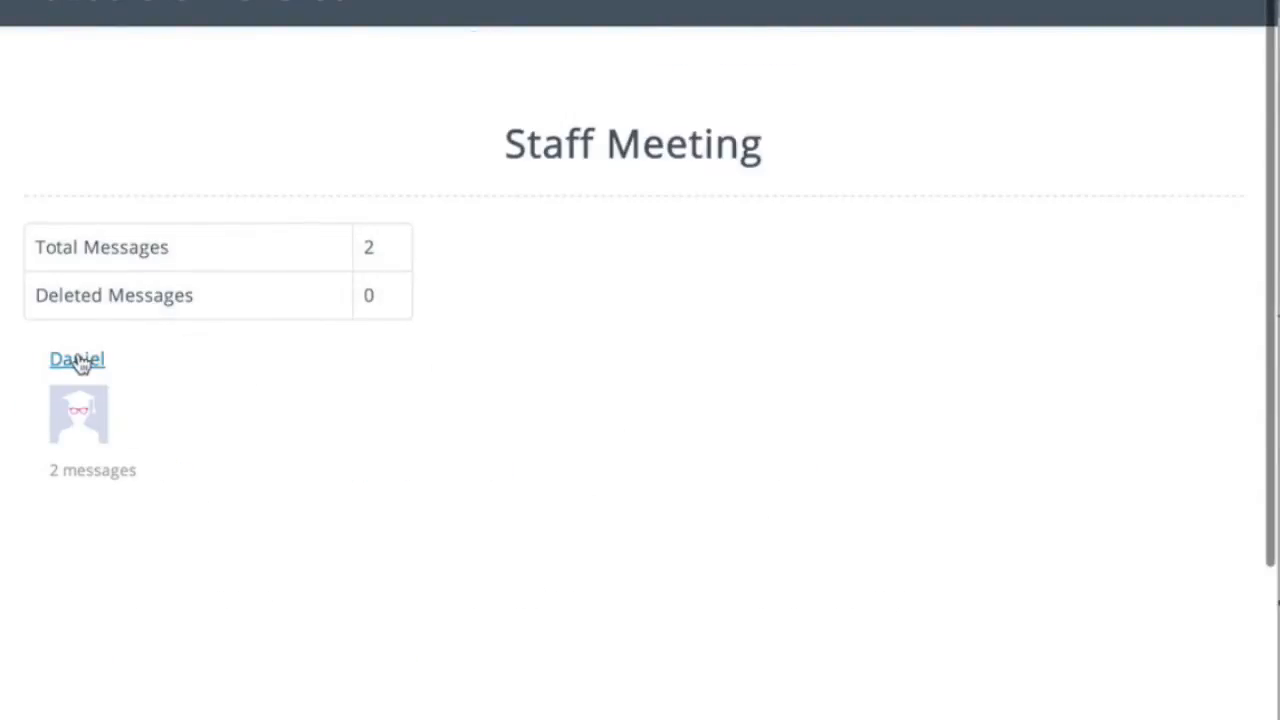
click(77, 359)
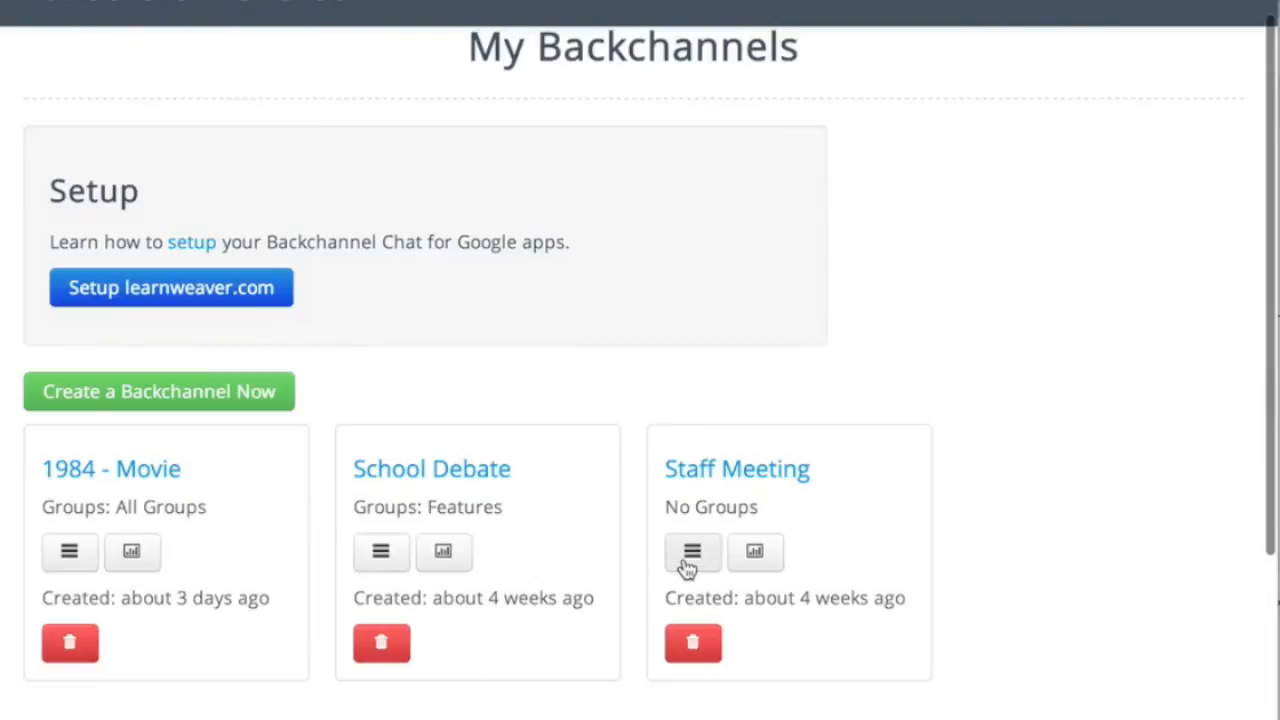
click(692, 551)
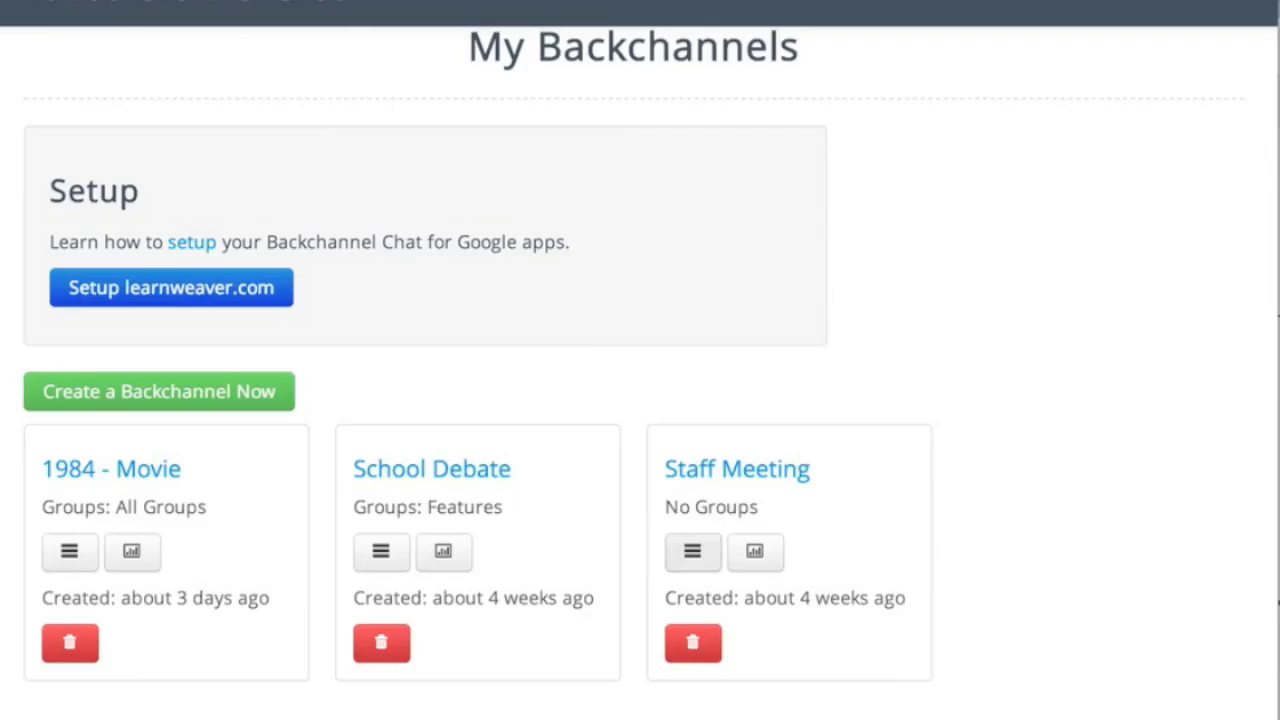
mouse_move(697, 425)
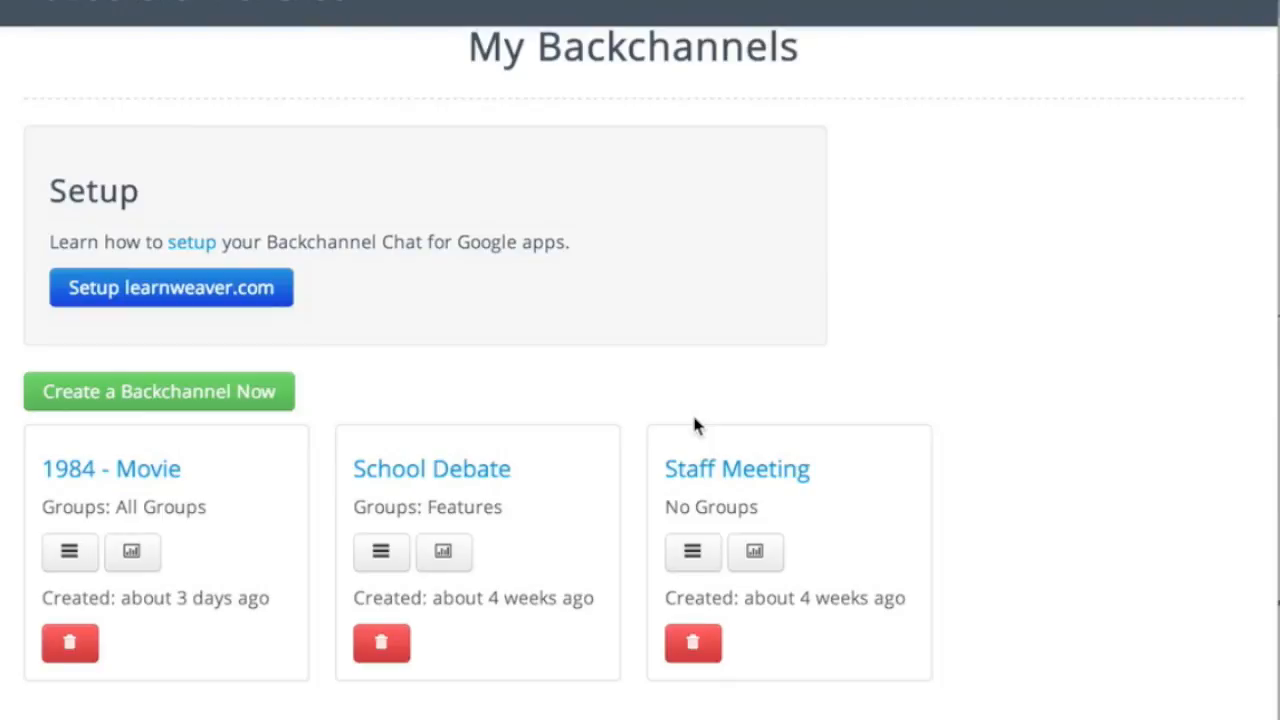
mouse_move(243, 405)
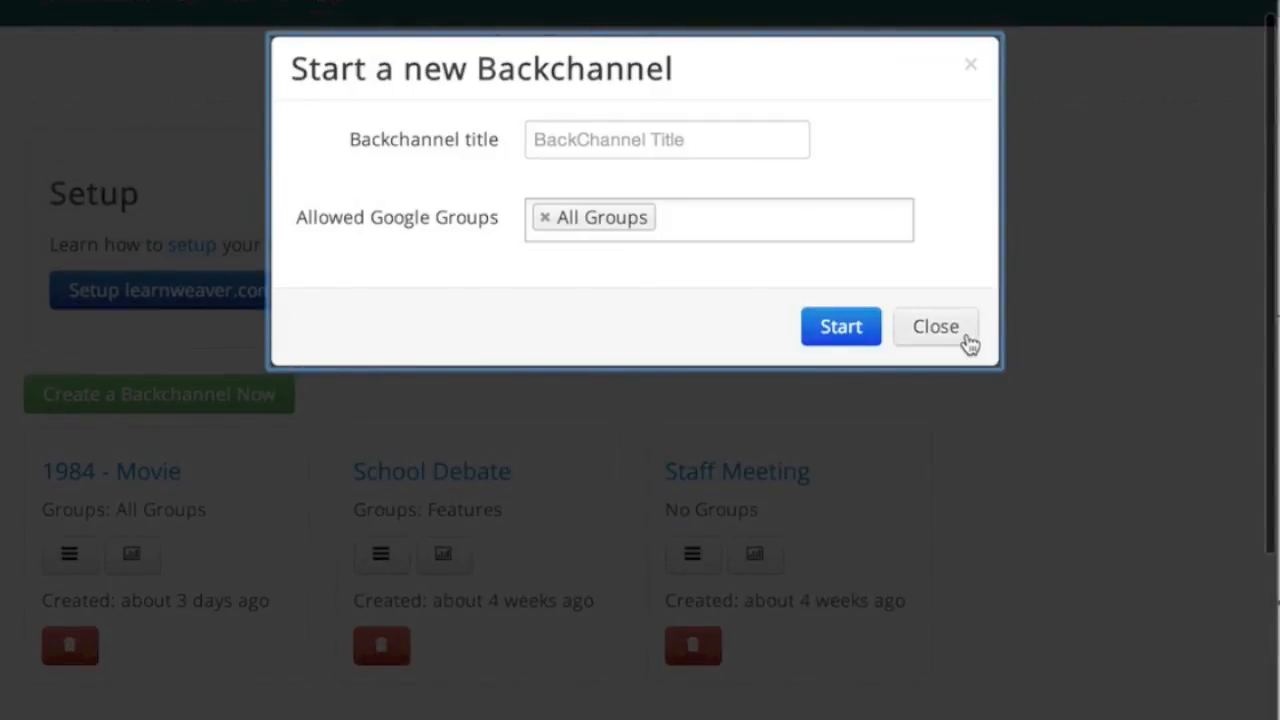
click(935, 326)
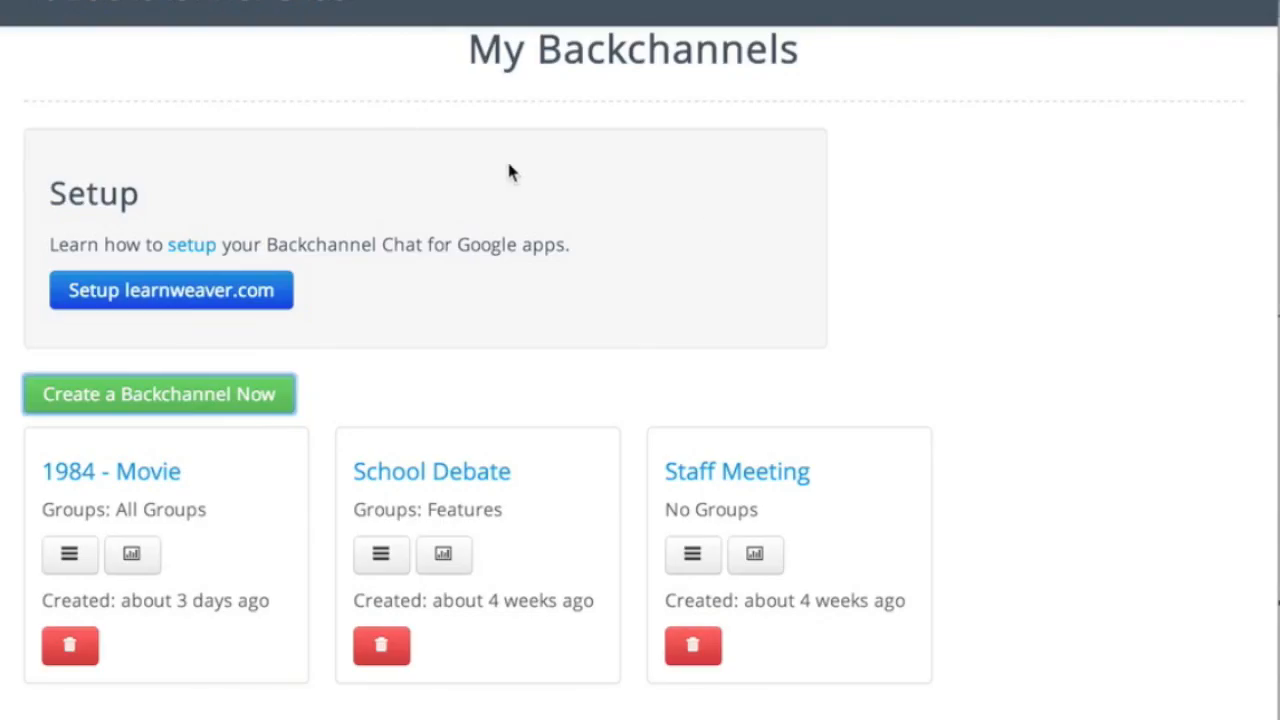